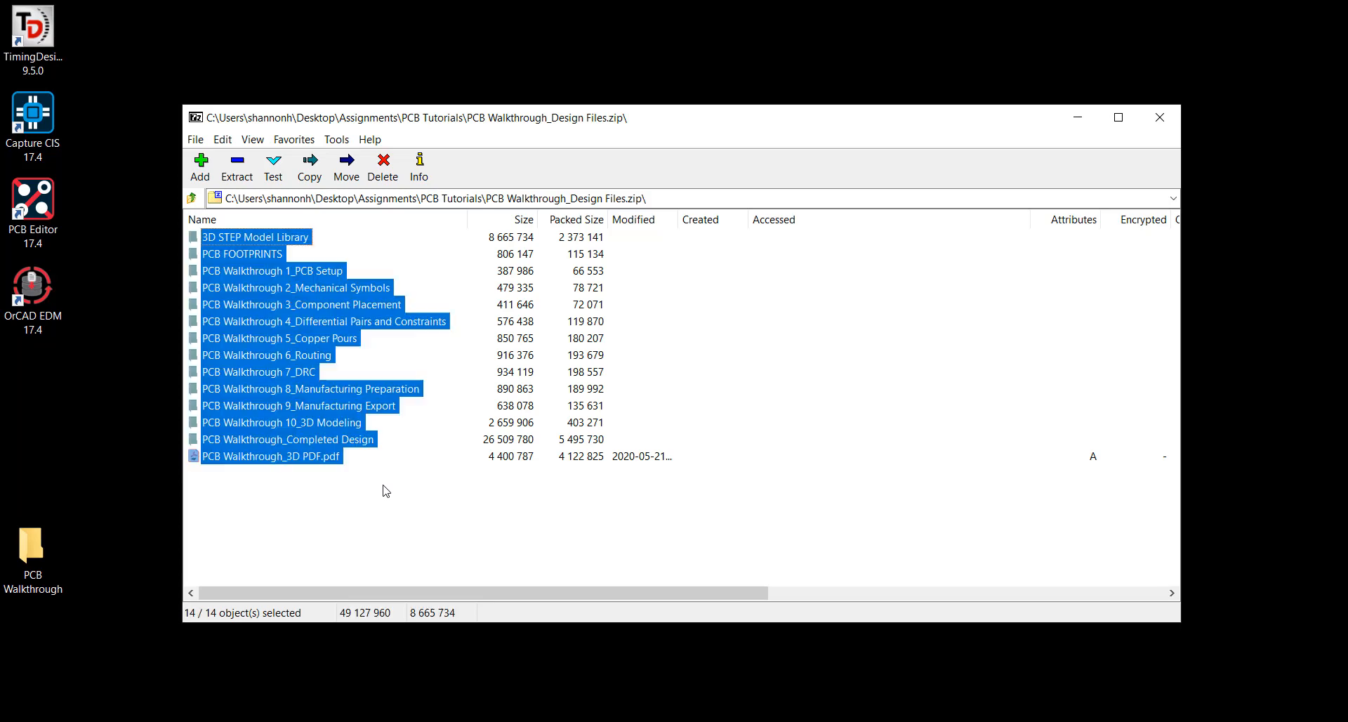
Step: Extract all 14 archive items into the desktop PCB Walkthrough folder with 7-Zip
left_click(196, 139)
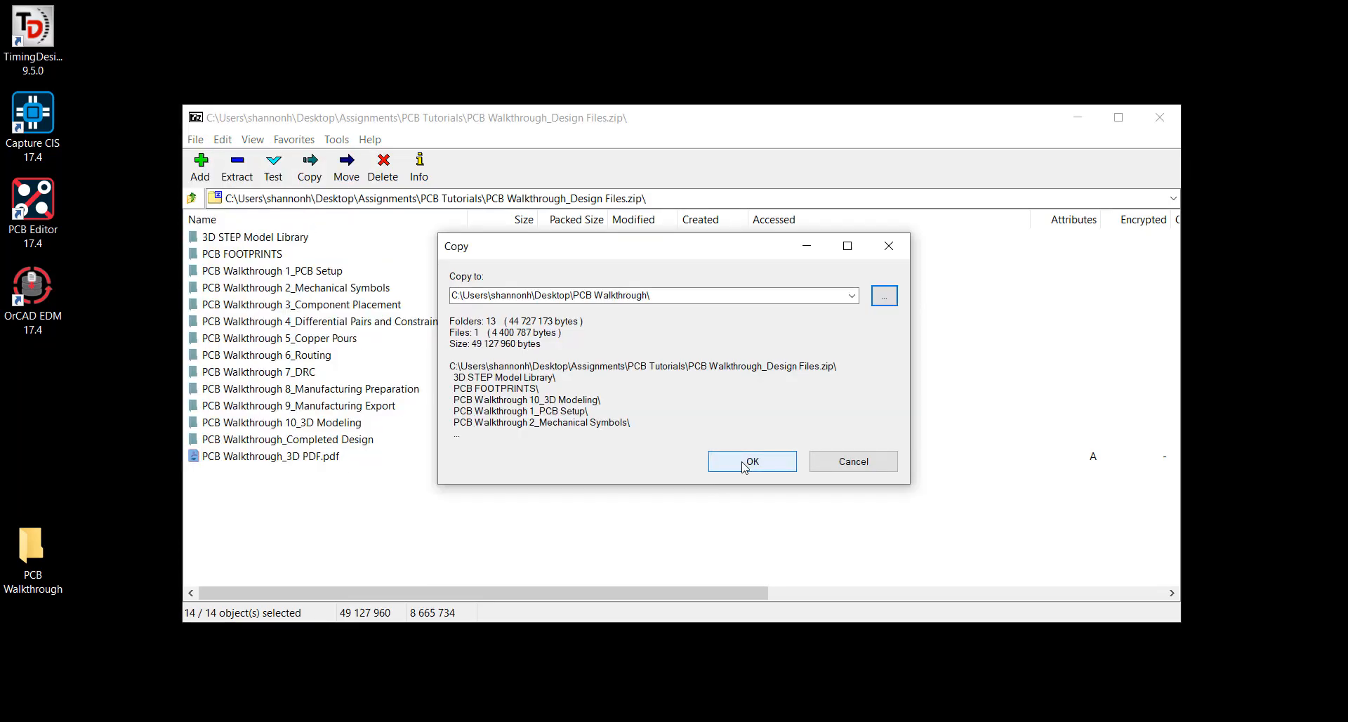
left_click(749, 461)
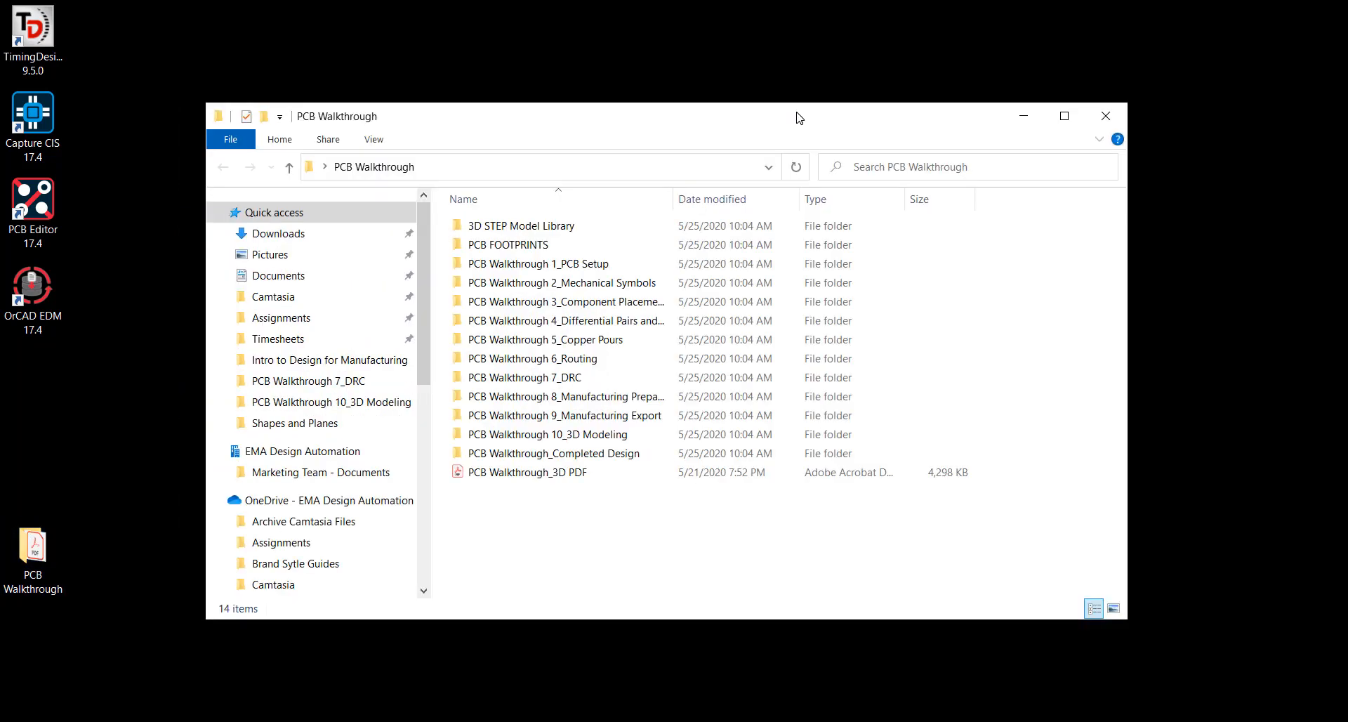
left_click(508, 244)
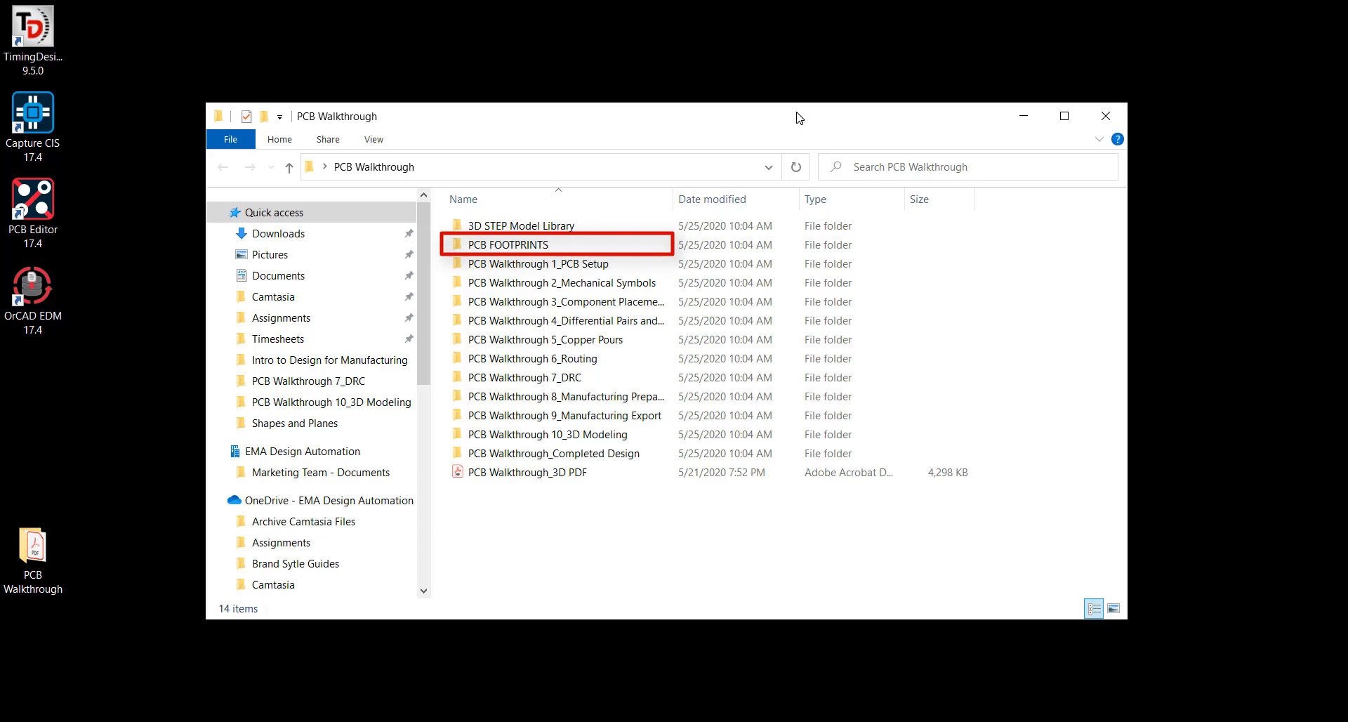
left_click(518, 224)
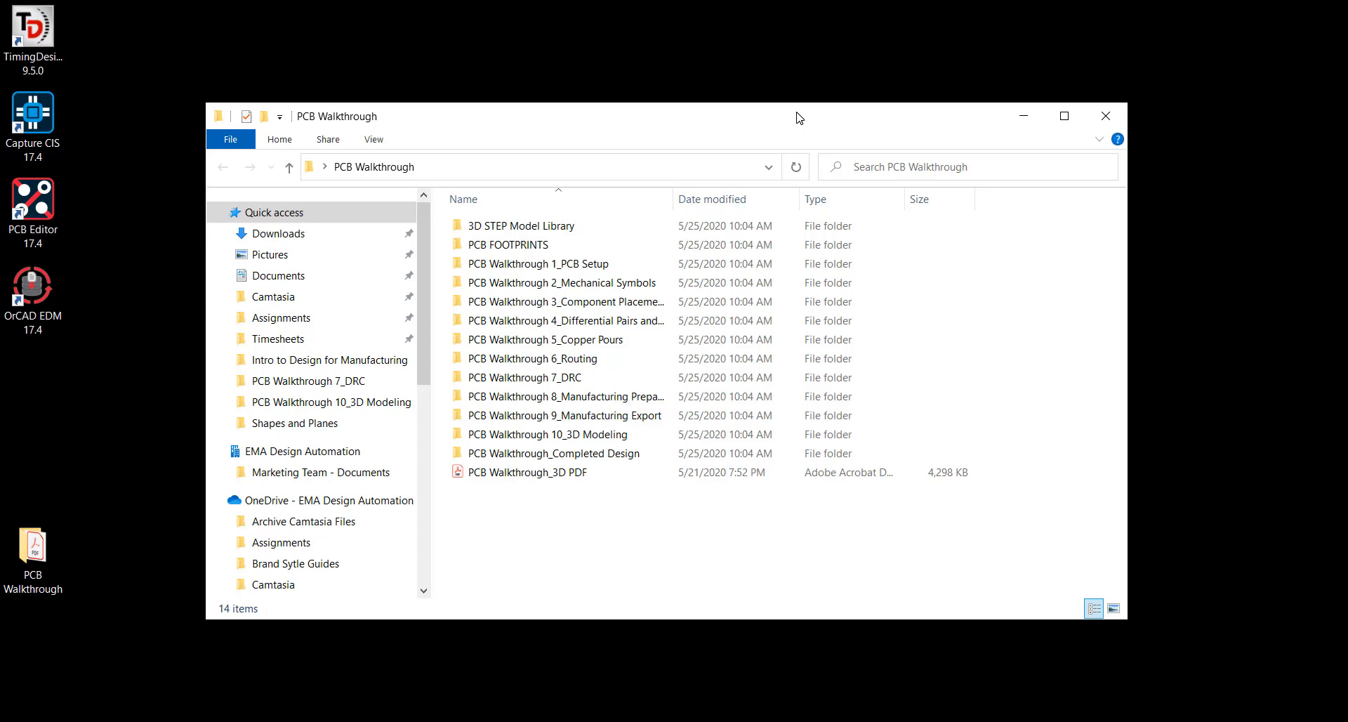
Step: Copy the 38 PCB FOOTPRINTS files into C:\Cadence\SPB_17.4\share\pcb\pcb_lib\symbols
double_click(506, 244)
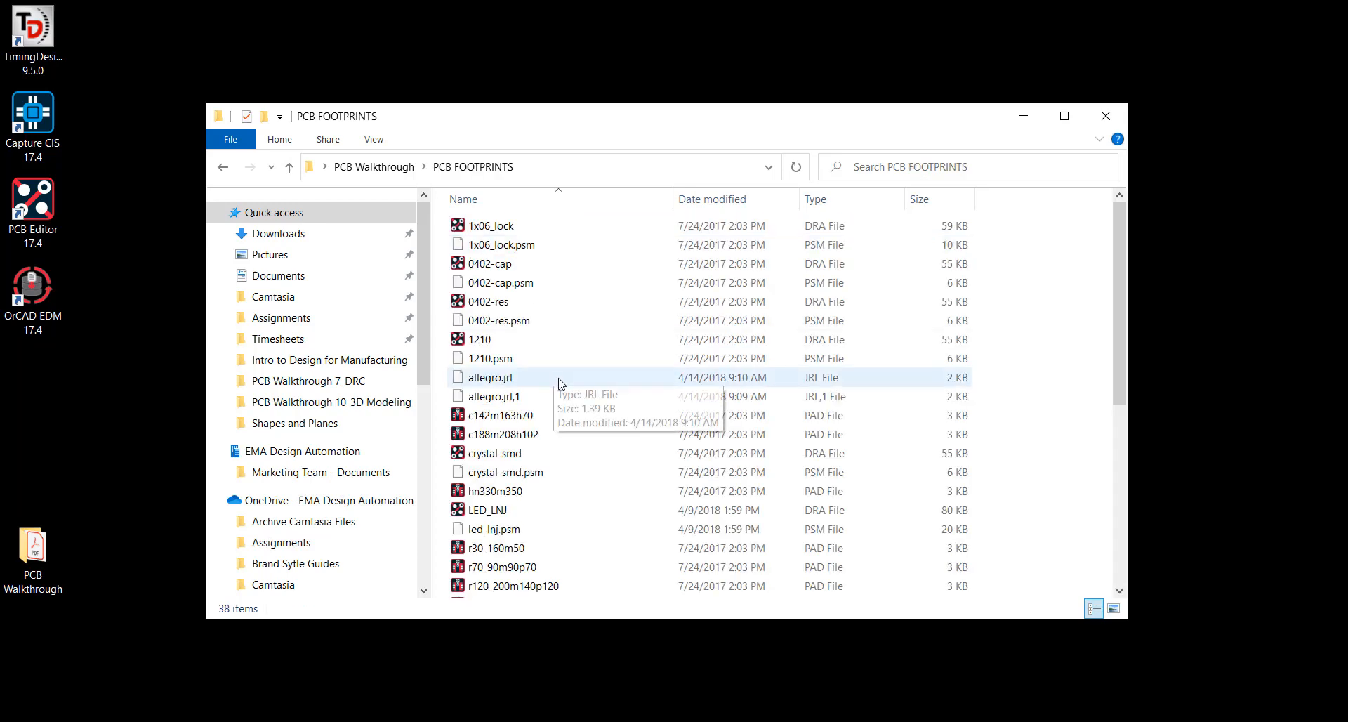
right_click(586, 389)
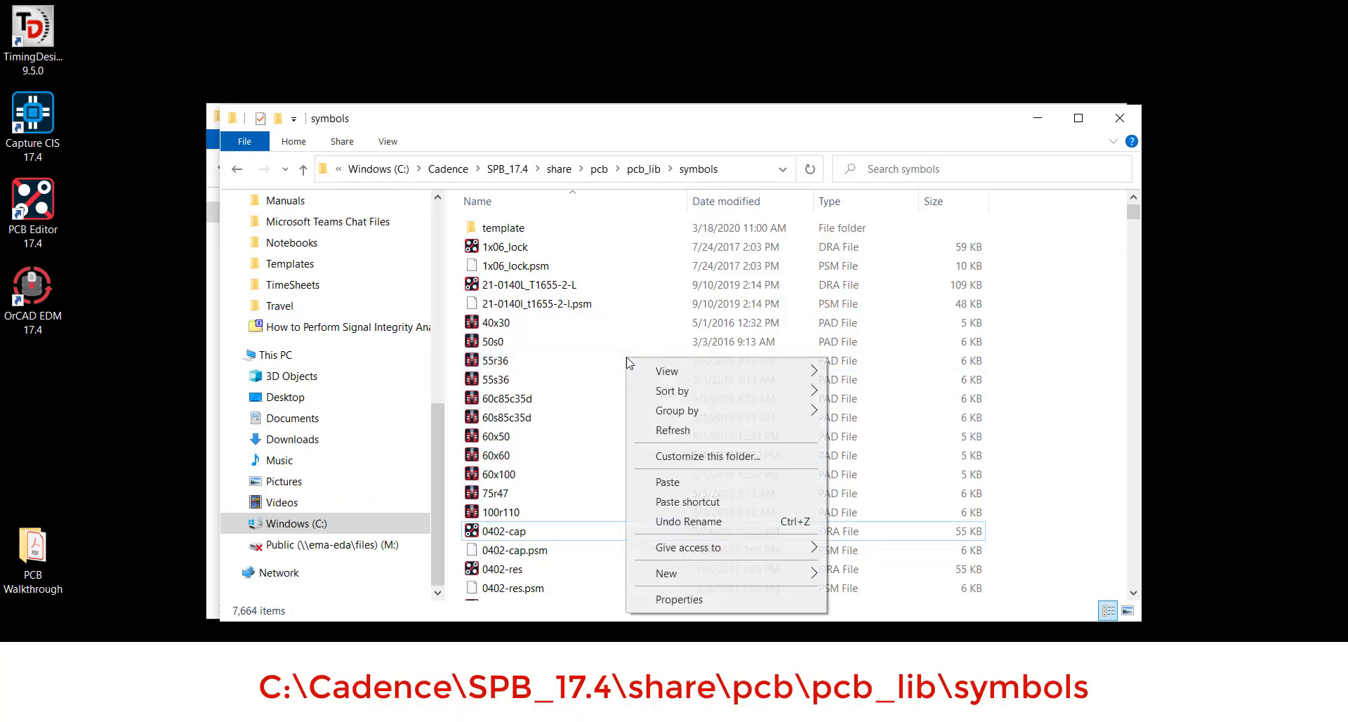
left_click(667, 481)
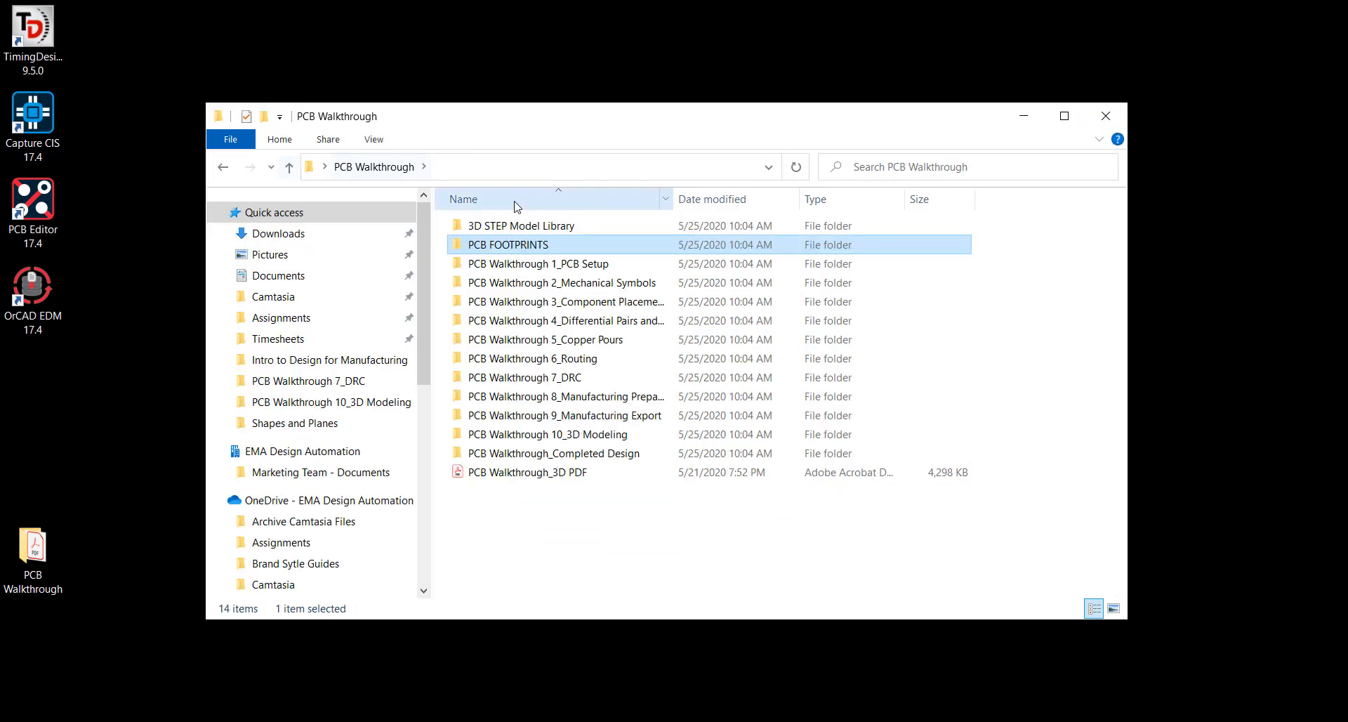
Step: Select all 13 STEP files in the 3D STEP Model Library folder for copying
double_click(520, 225)
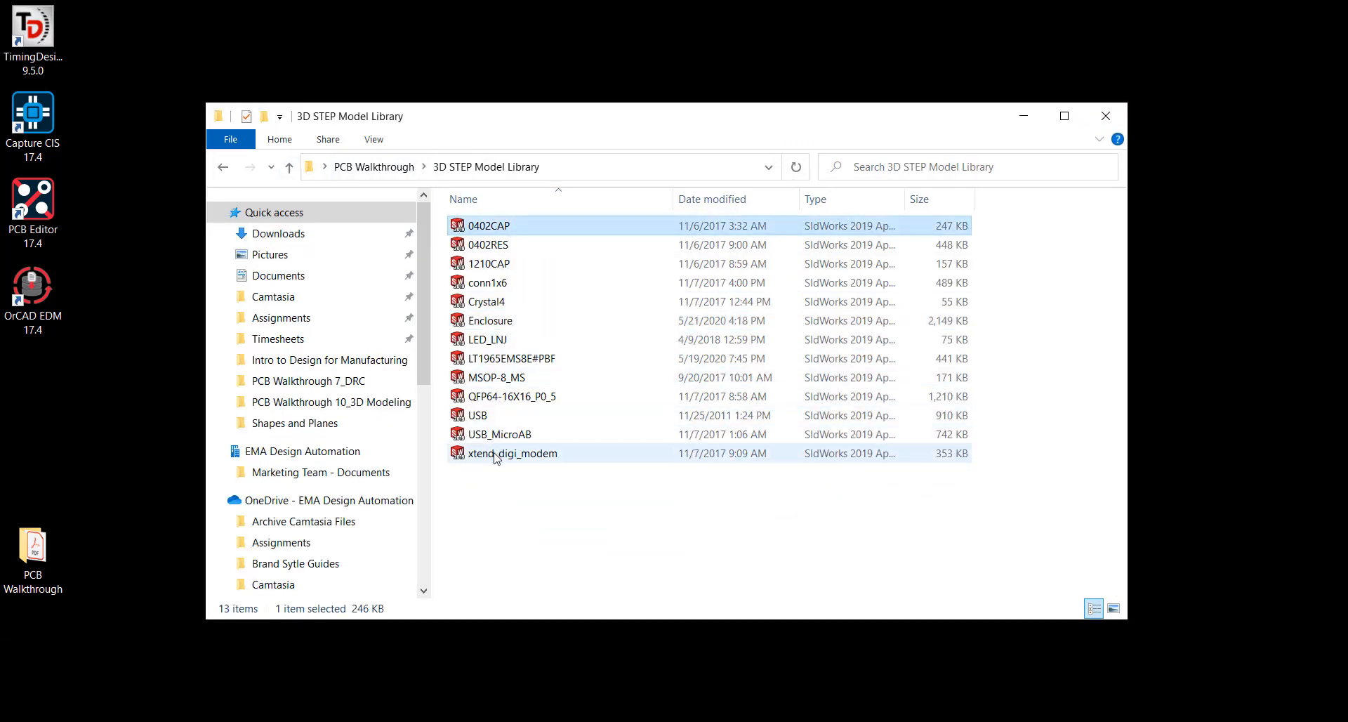
key("ctrl+a")
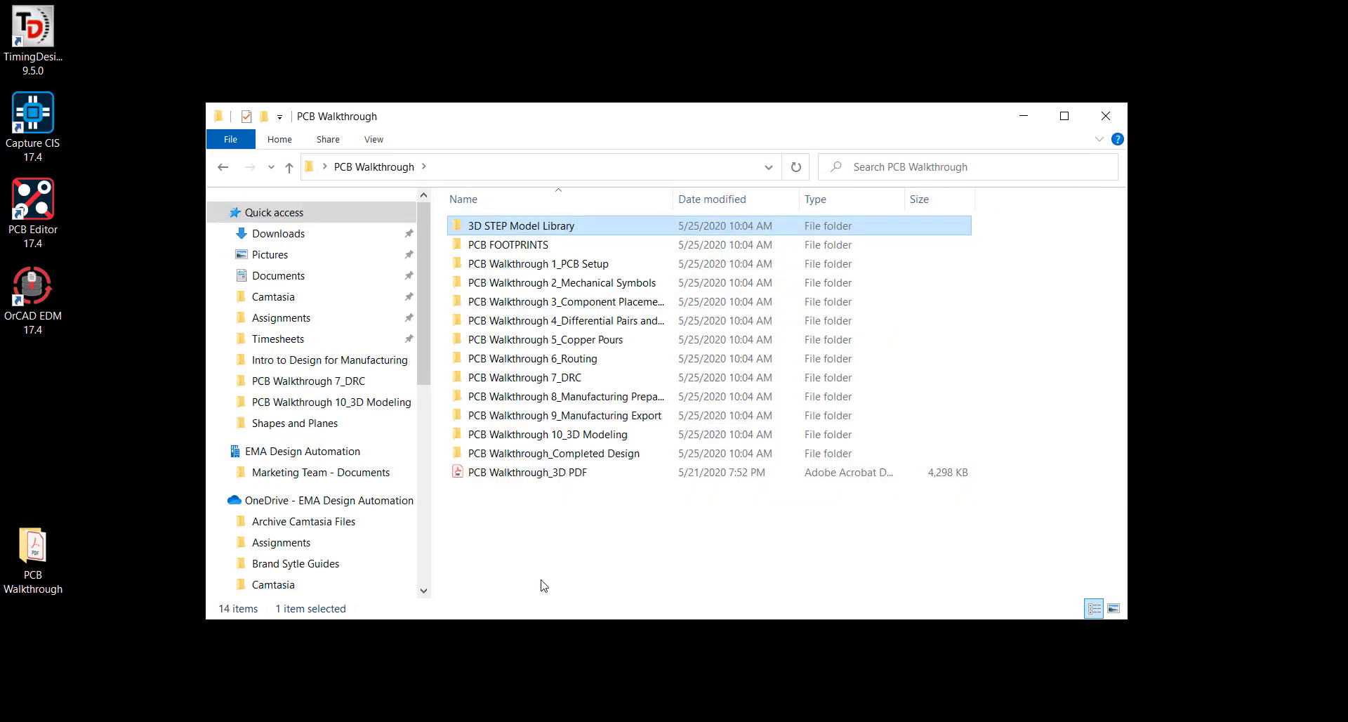
Step: Go into PCB Walkthrough 1_PCB Setup's allegro folder holding pcb tutorial.brd
left_click(9, 719)
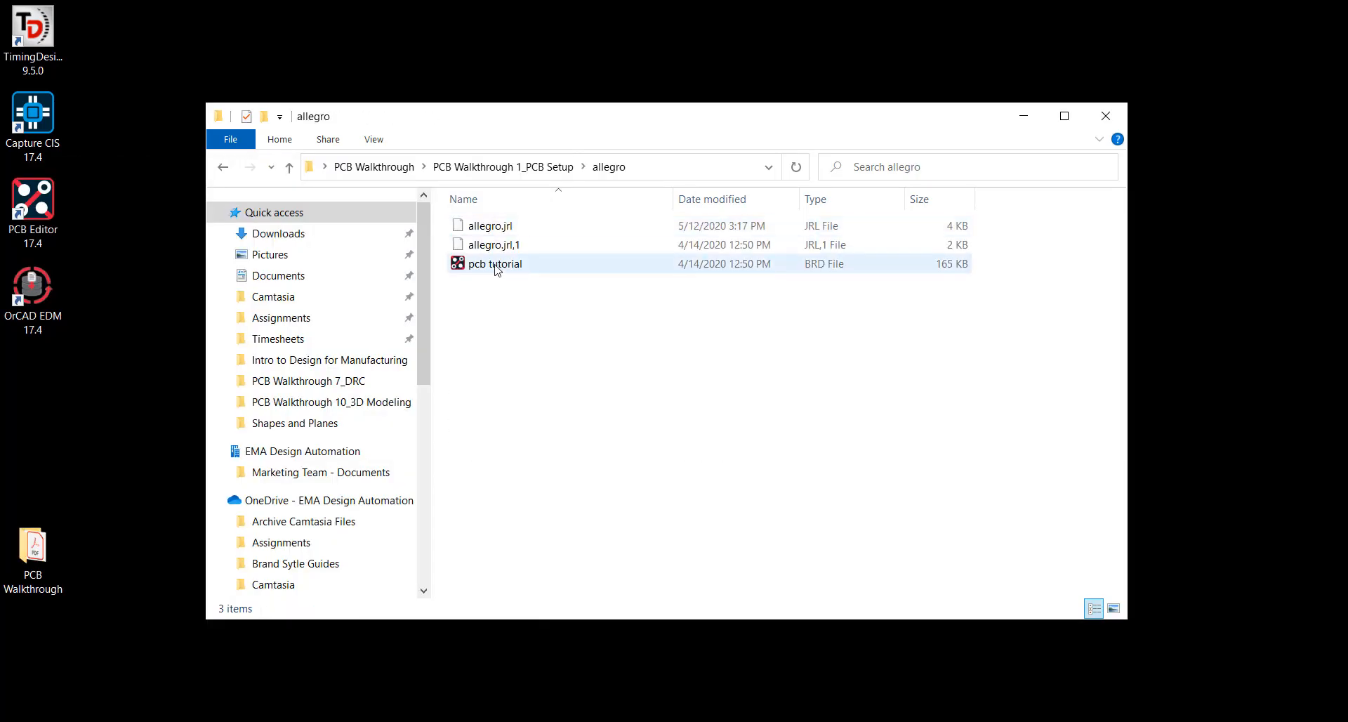
Step: Launch pcb tutorial.brd choosing OrCAD PCB Designer Professional as the product
double_click(495, 264)
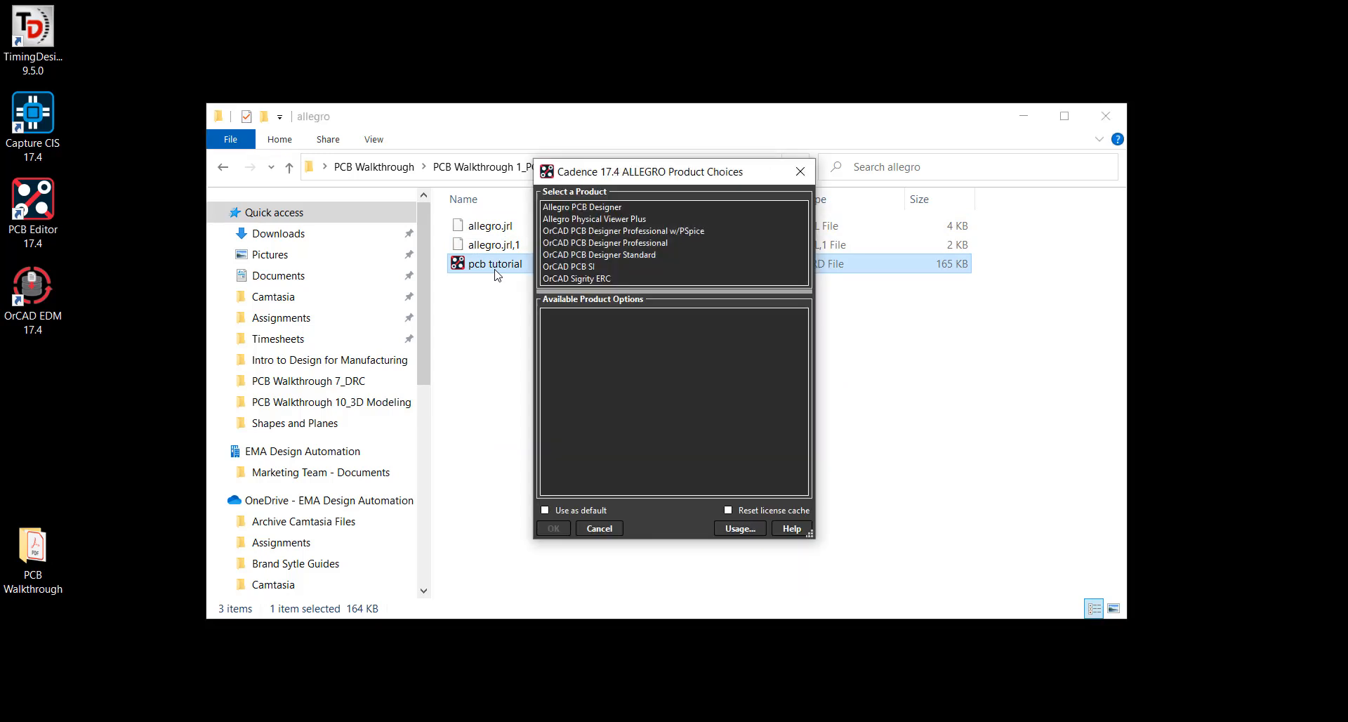
left_click(604, 243)
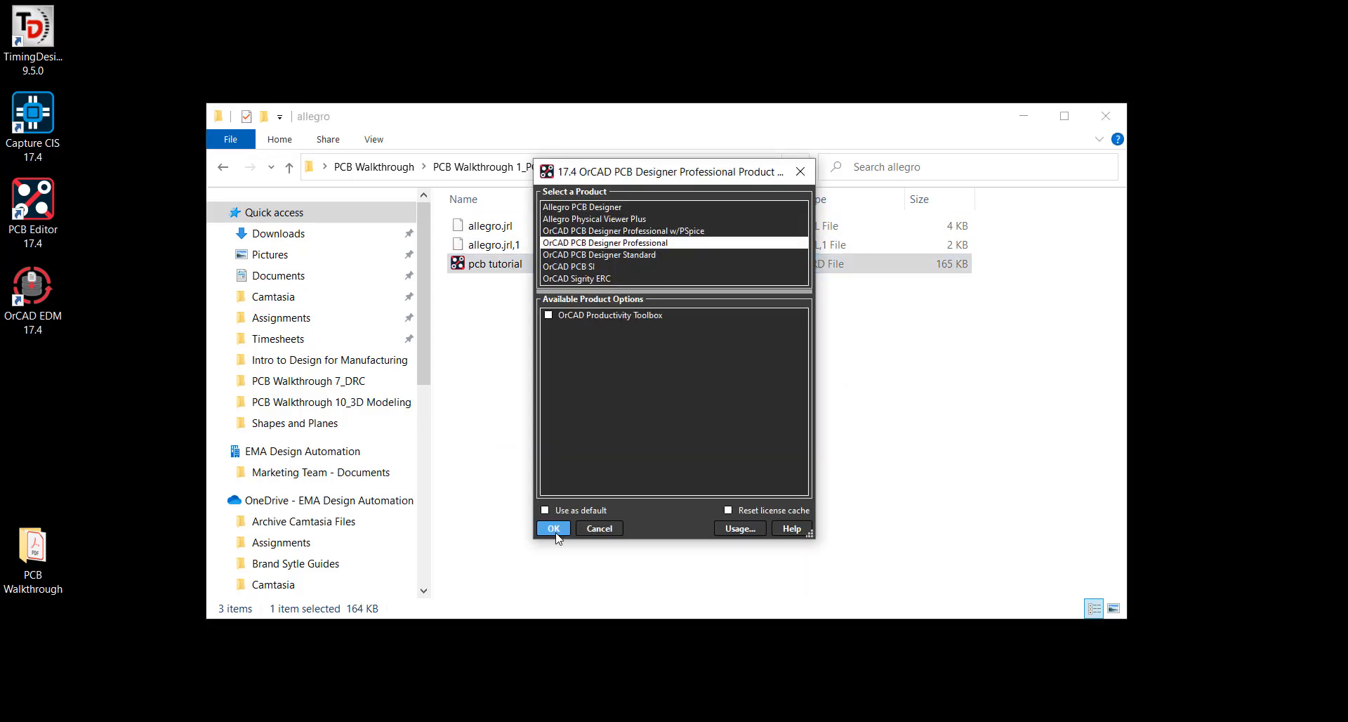
left_click(553, 528)
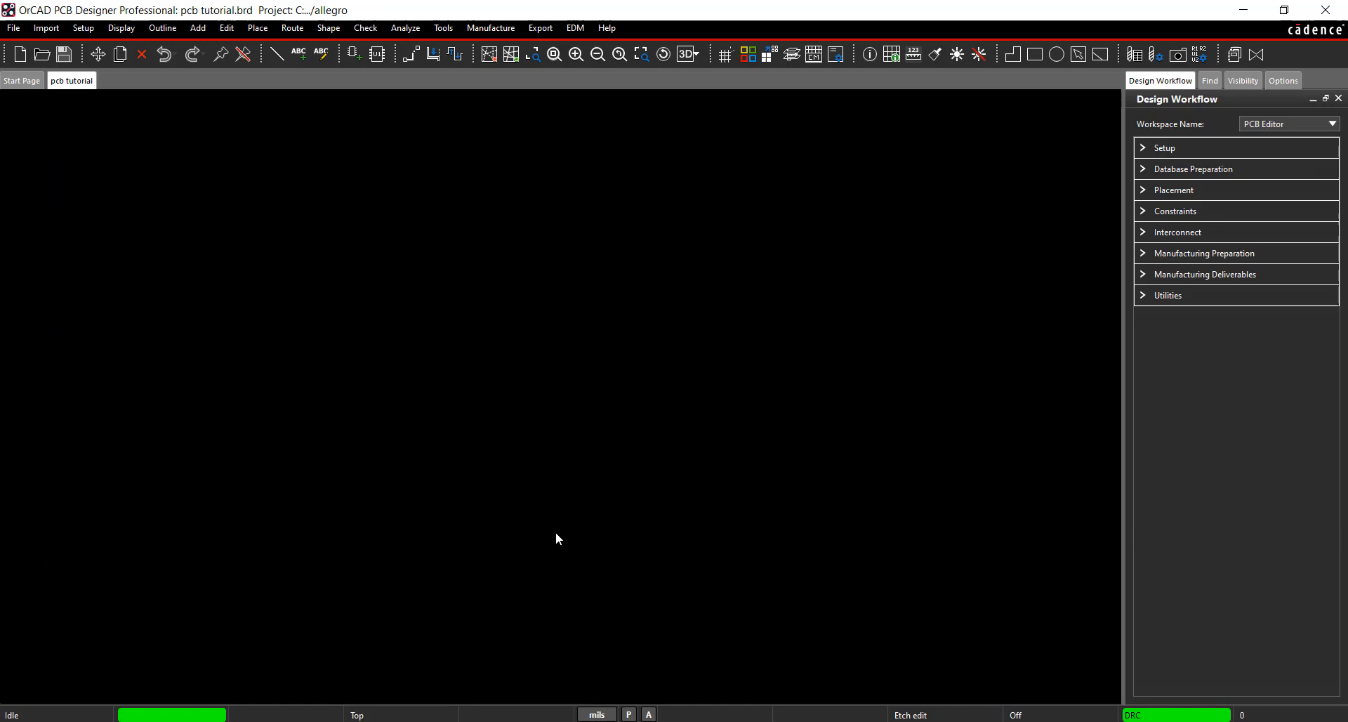